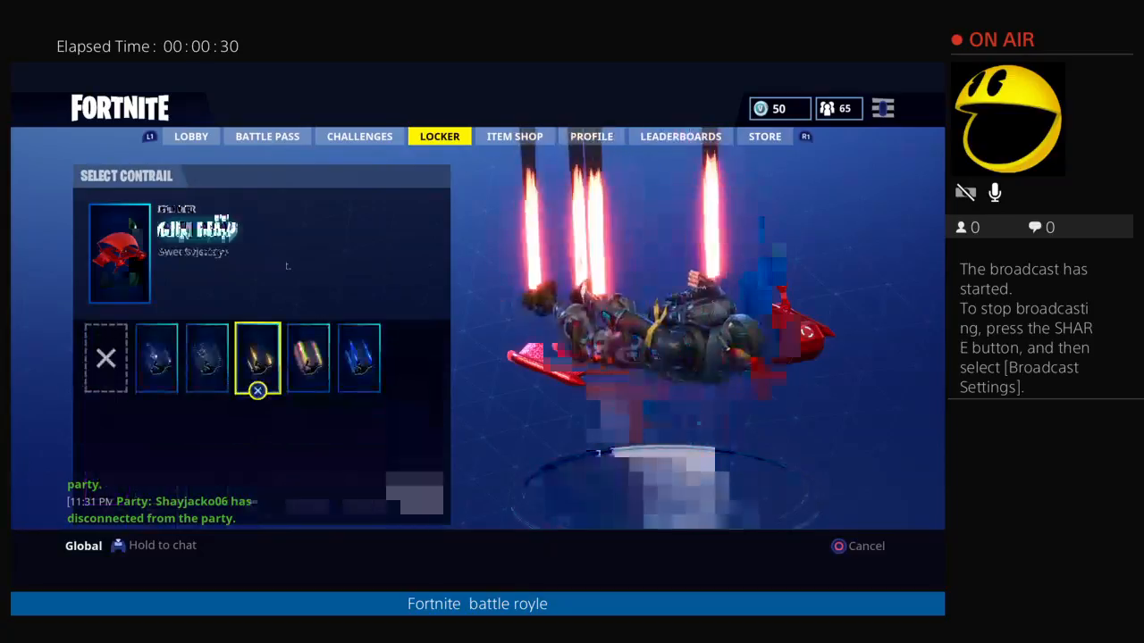
Step: Back out of contrail selection to the squad lobby set to Duos, player not ready
left_click(515, 136)
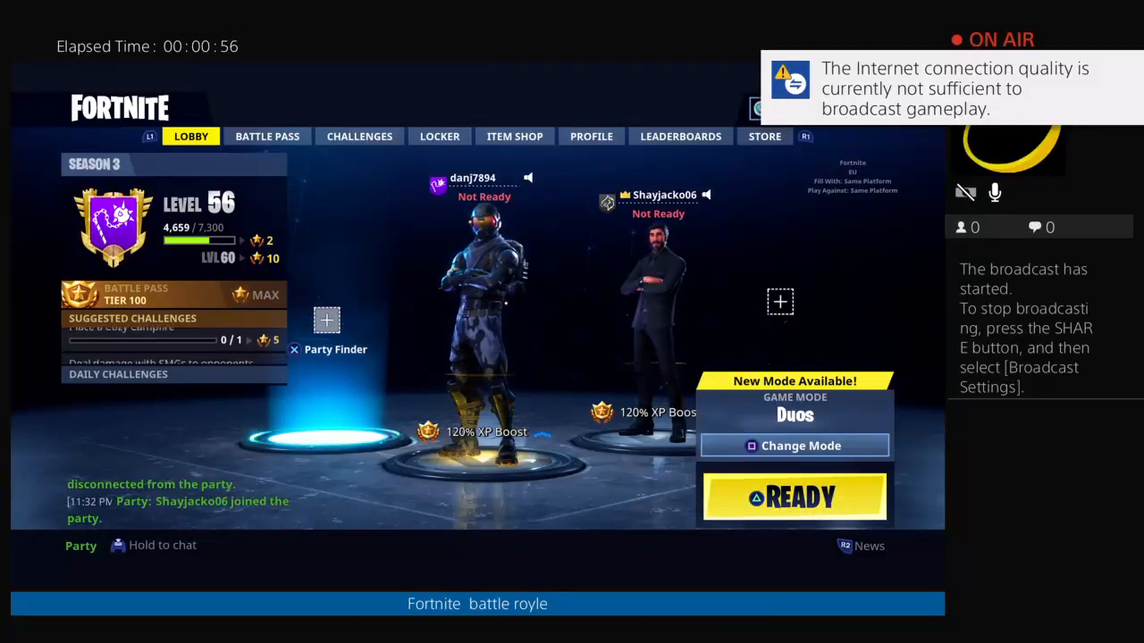
Step: Clear the back bling in the Locker, ready up for Duos, then view the Season 3 Battle Pass
left_click(439, 136)
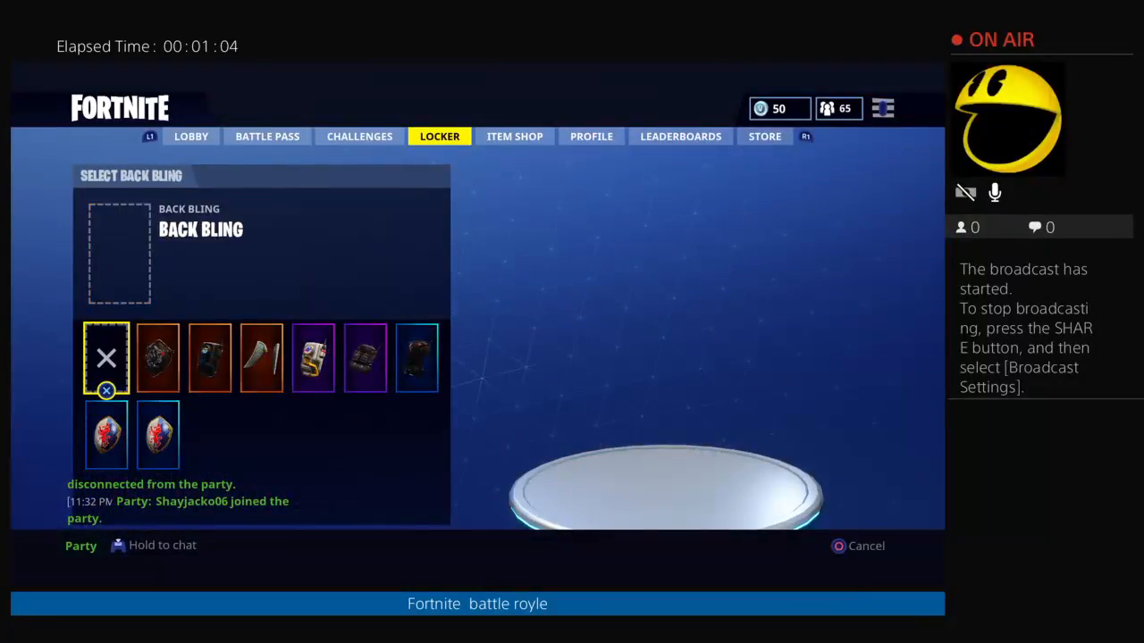
left_click(105, 357)
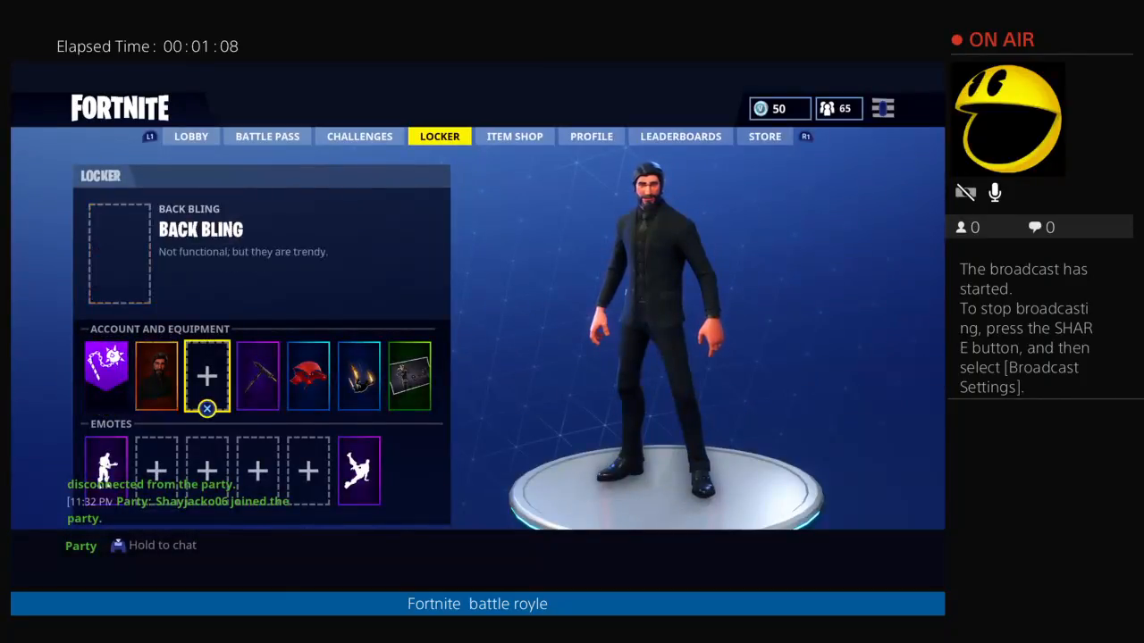
left_click(189, 136)
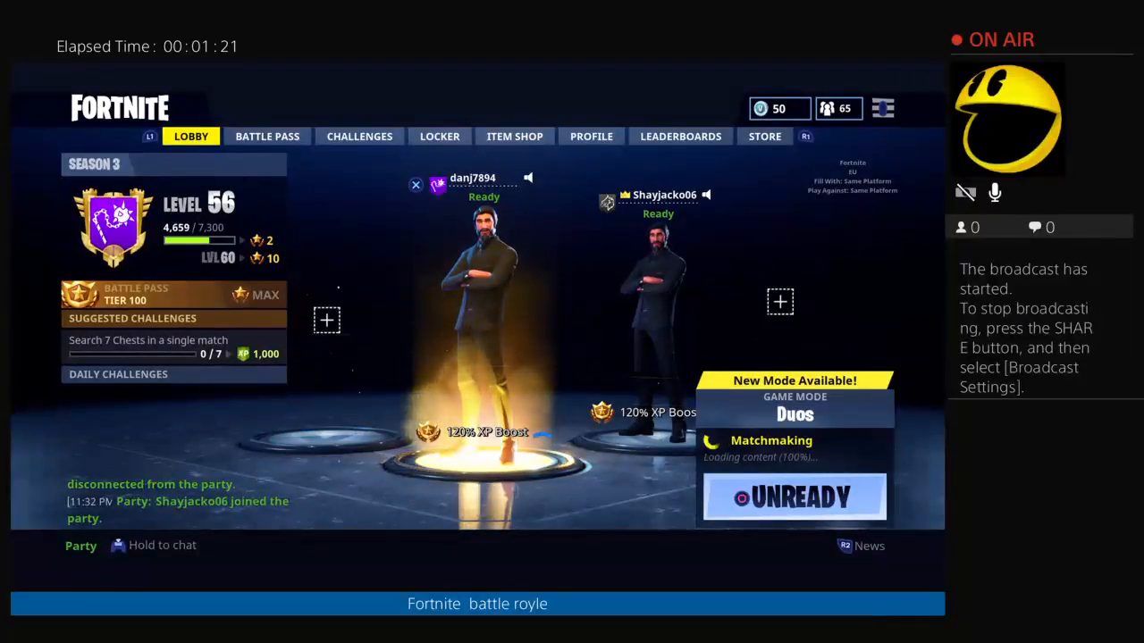
left_click(267, 136)
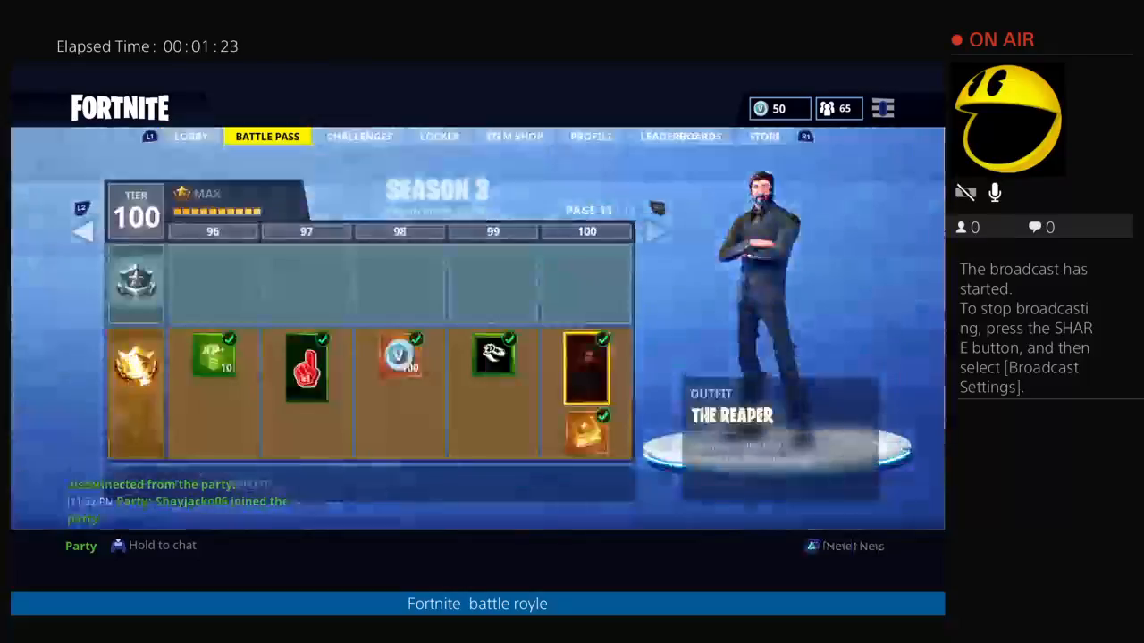